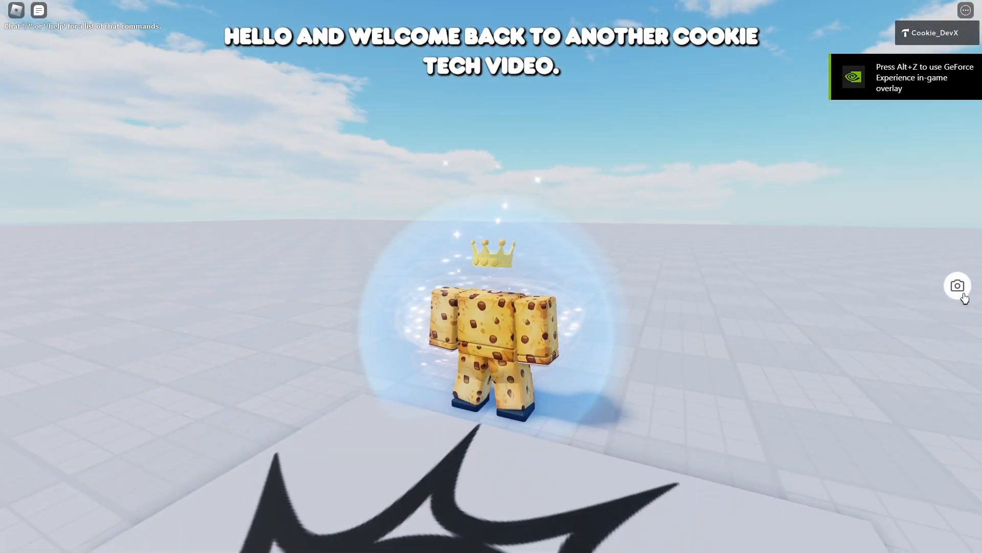
- Cycle the avatar through the Antique, pink-tinted, Dramatic and Monochrome filters
left_click(958, 285)
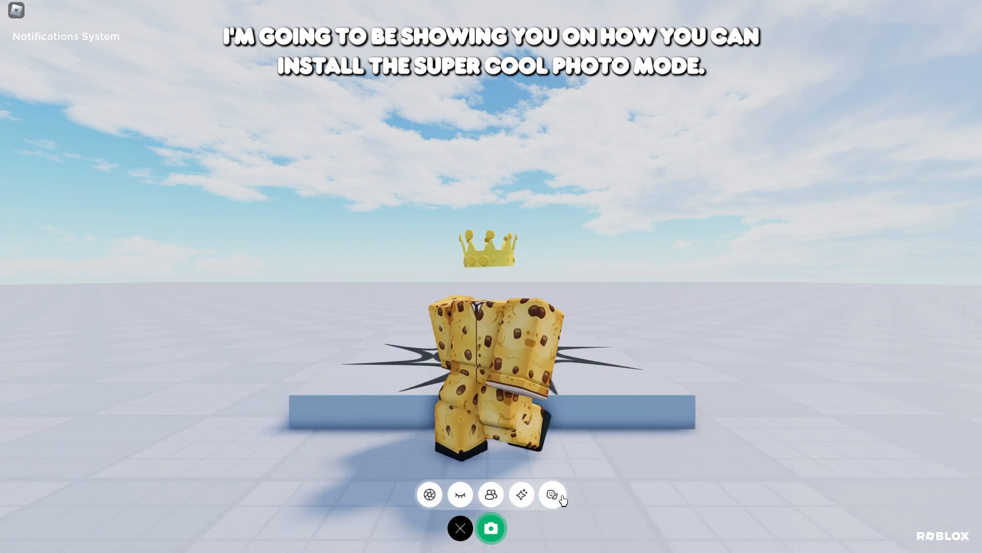
left_click(551, 493)
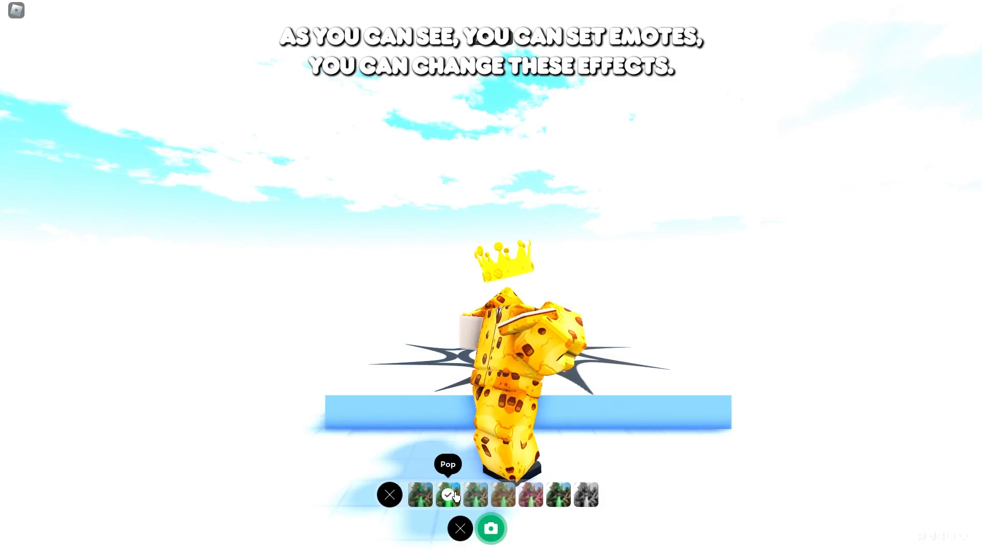
left_click(503, 493)
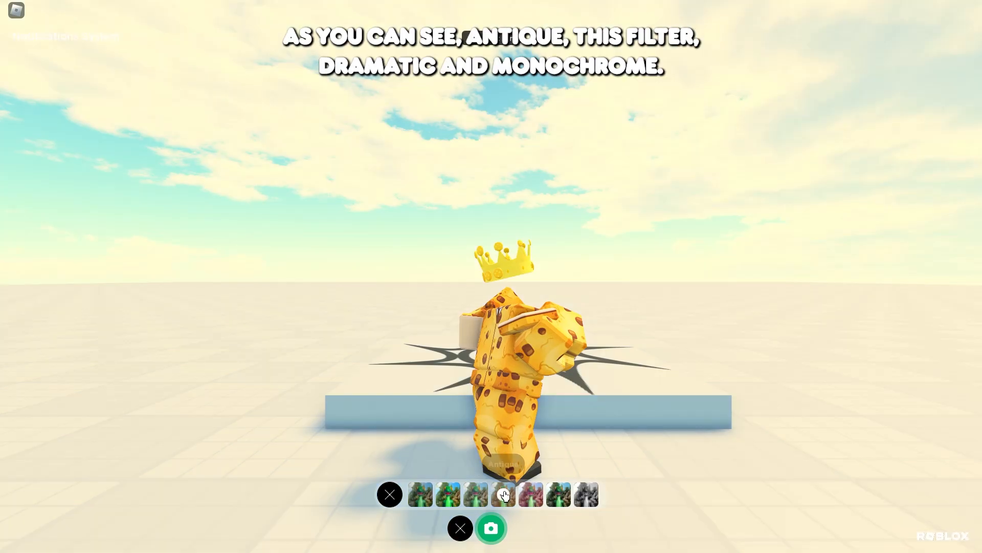
left_click(531, 493)
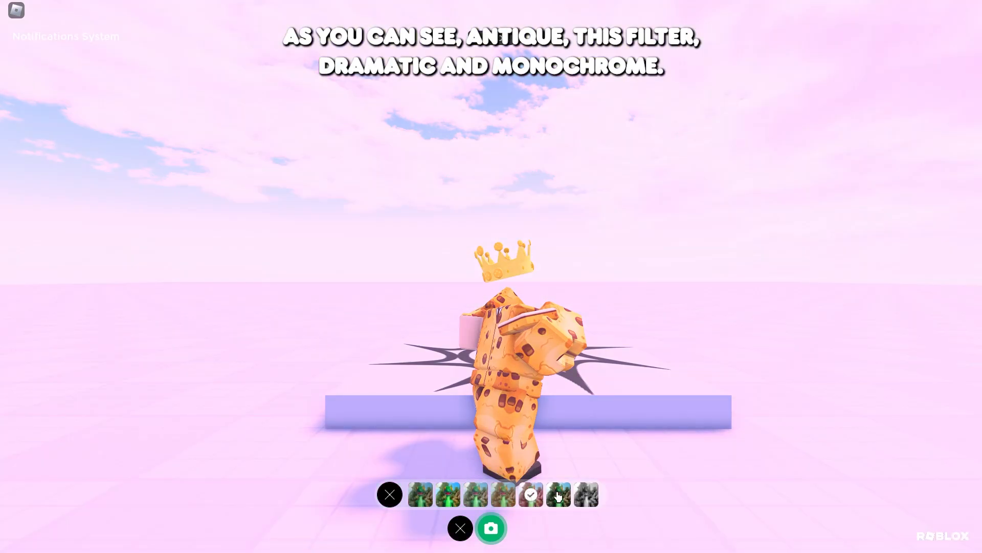
left_click(558, 493)
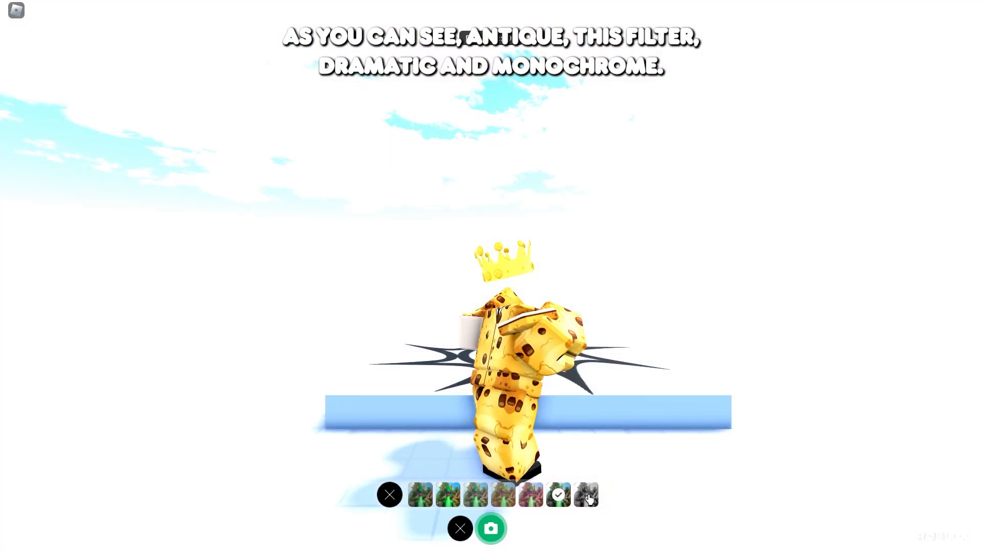
left_click(585, 493)
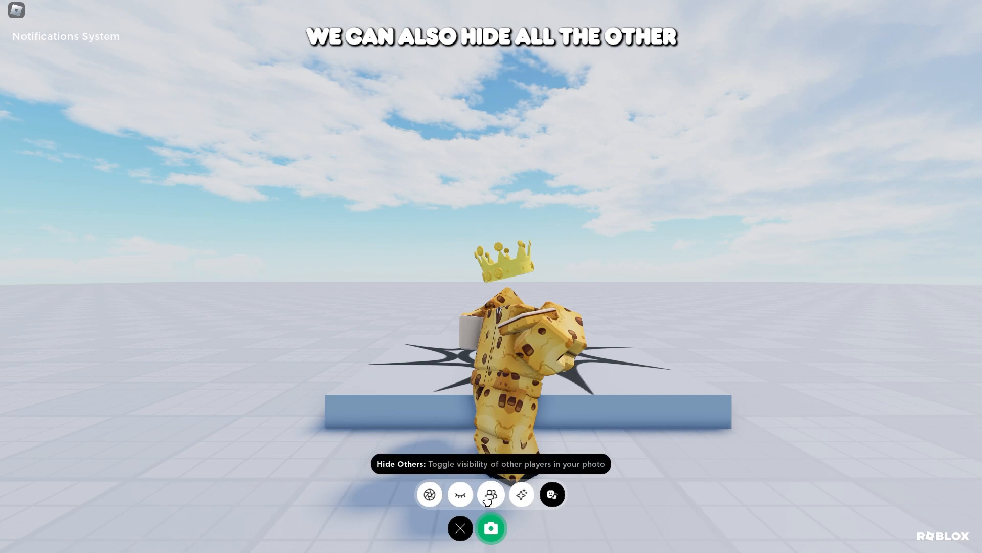
- Hide other players, turn on Lock Gaze and enable Depth of Field background blur
left_click(490, 493)
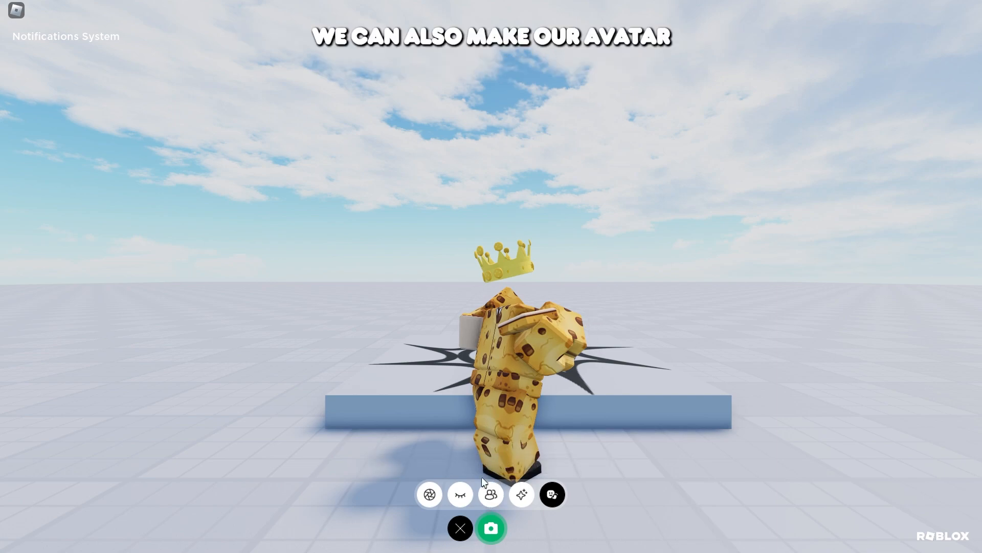
left_click(459, 494)
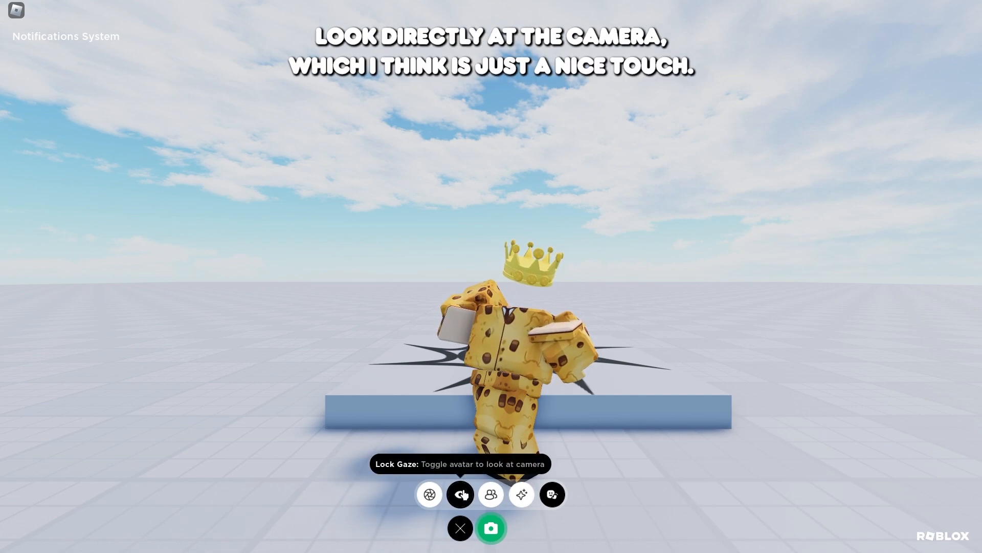
left_click(460, 494)
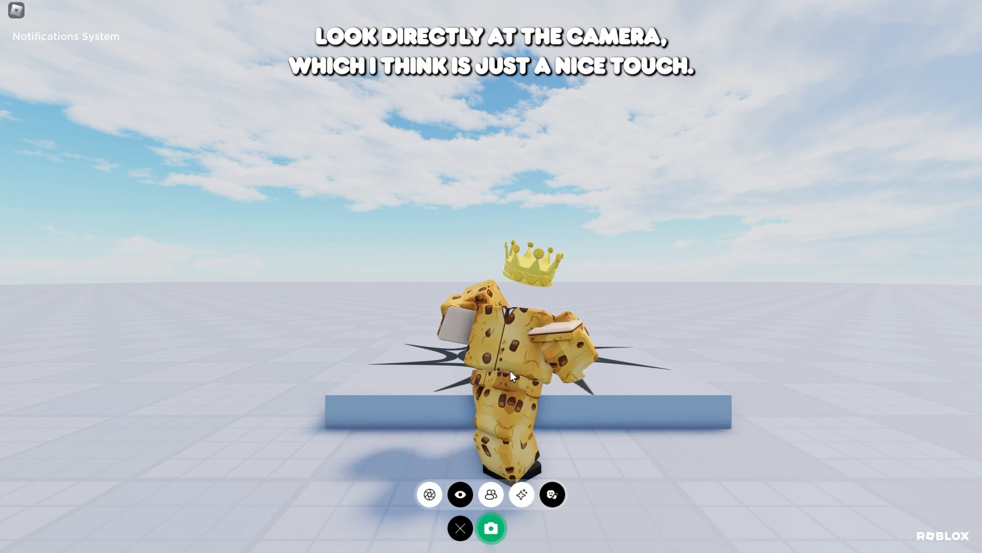
left_click(429, 494)
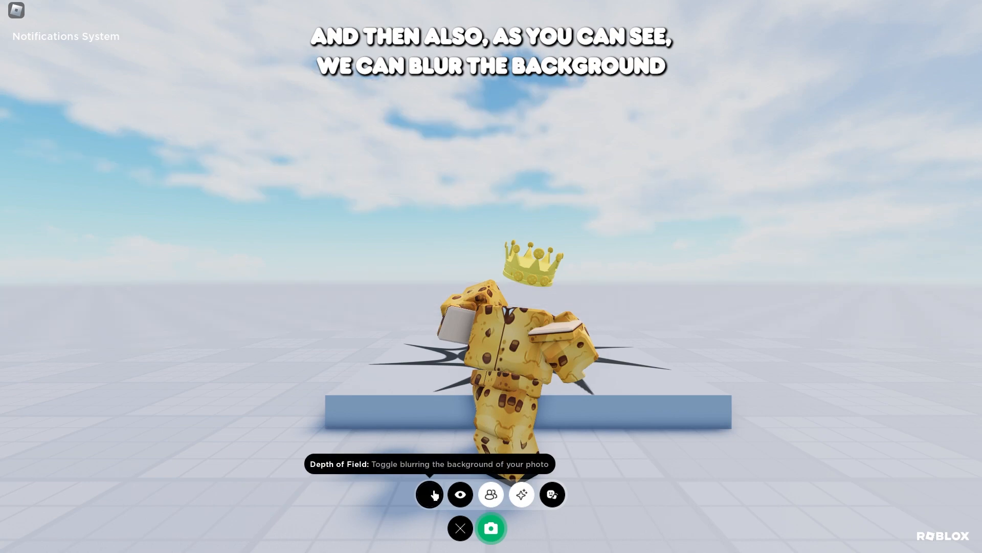
left_click(430, 493)
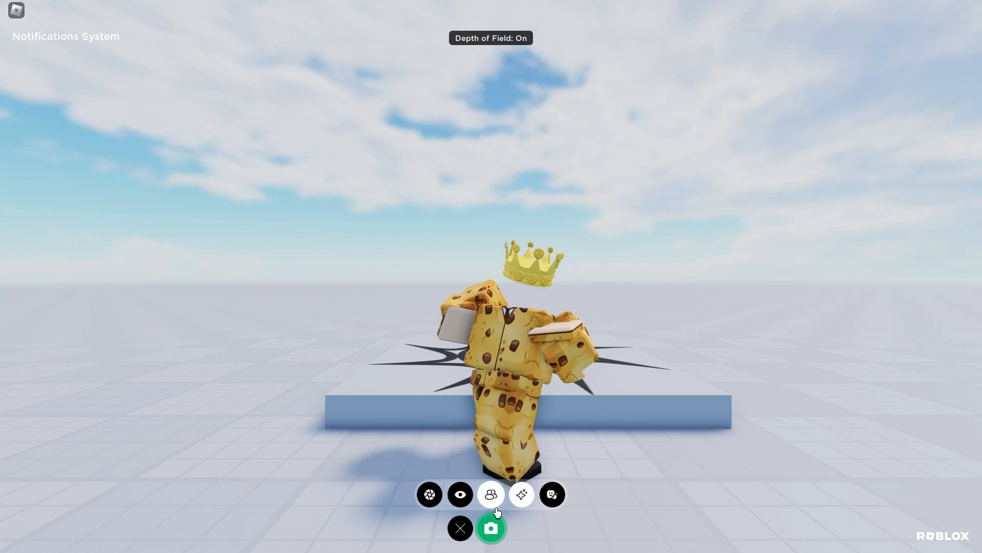
left_click(490, 528)
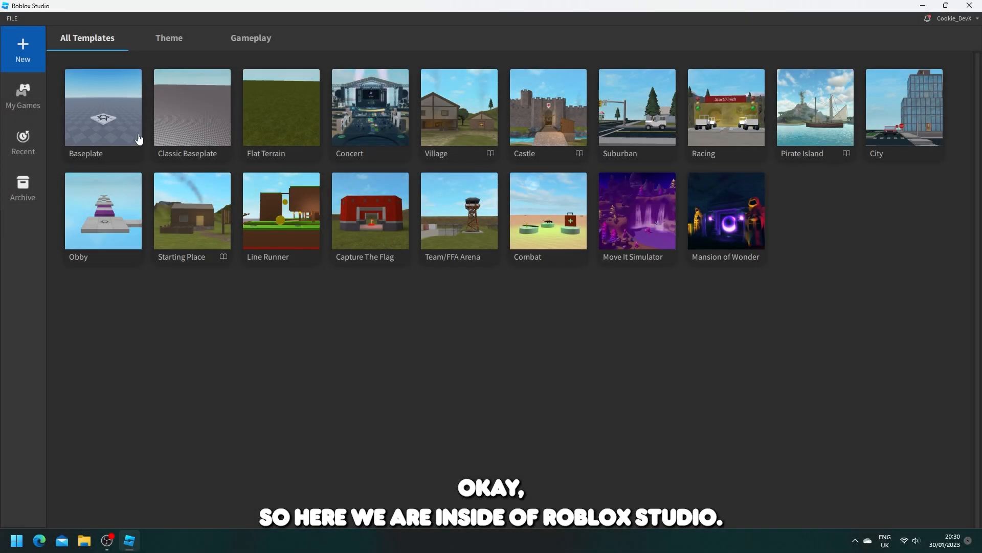
- Create a new place from the Baseplate template
left_click(102, 108)
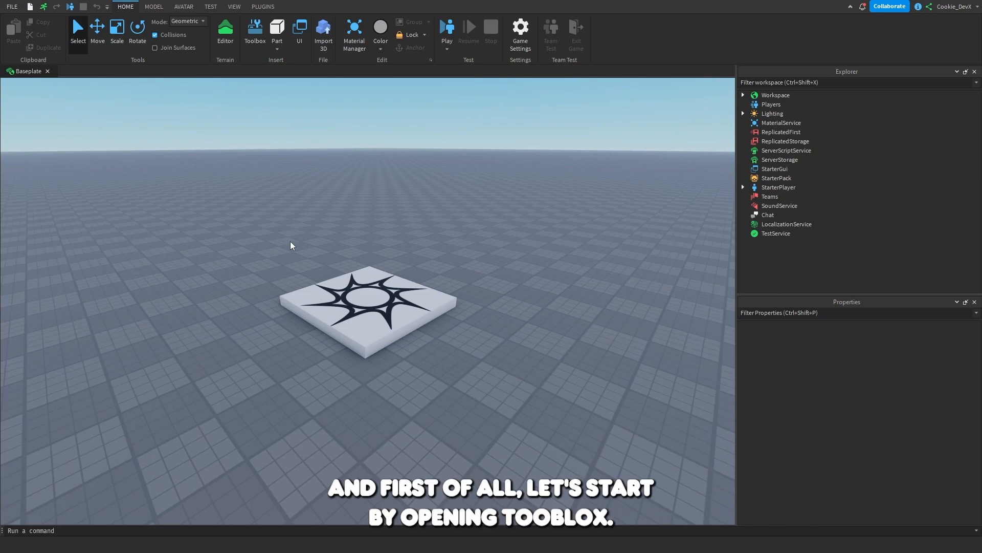
mouse_move(293, 14)
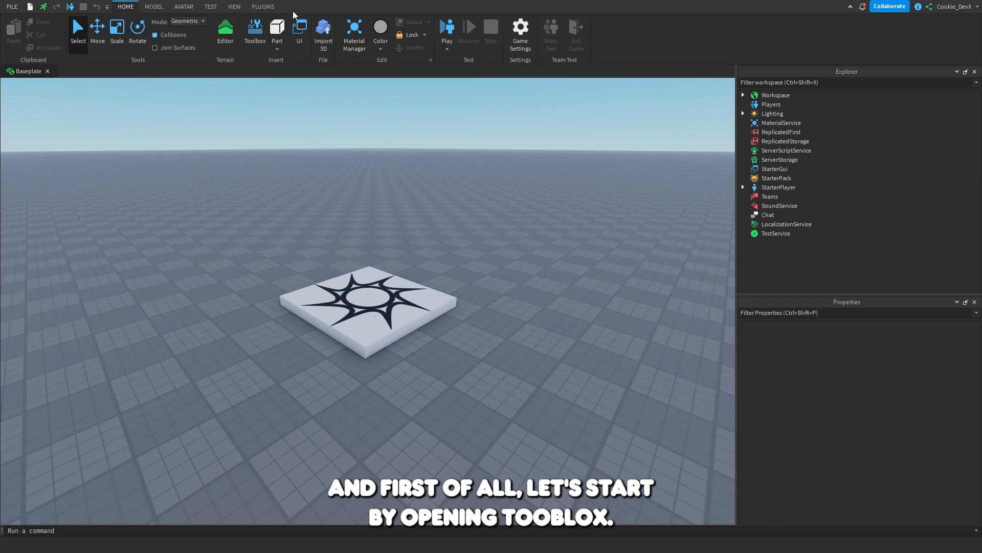
mouse_move(255, 32)
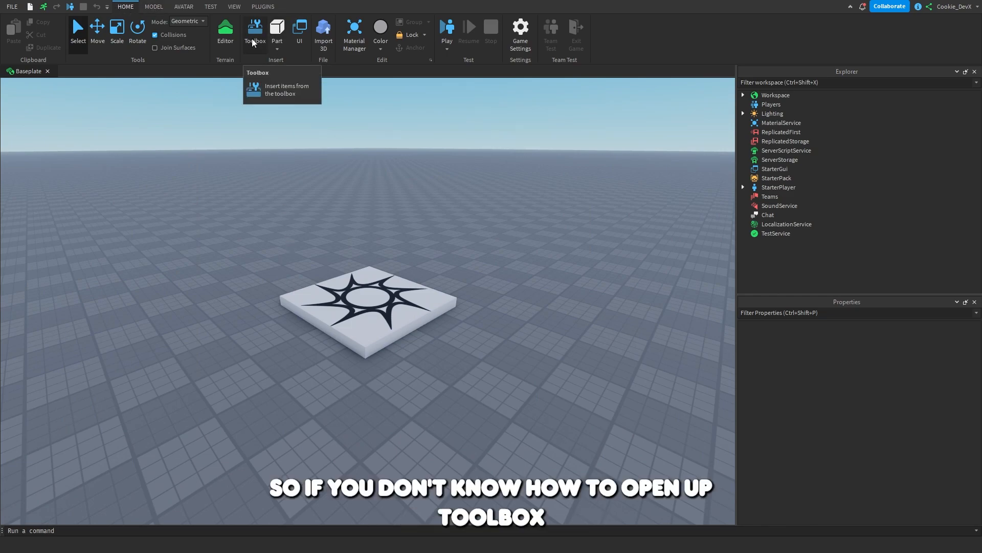
- Show the Dev Modules category in the Toolbox marketplace
left_click(255, 33)
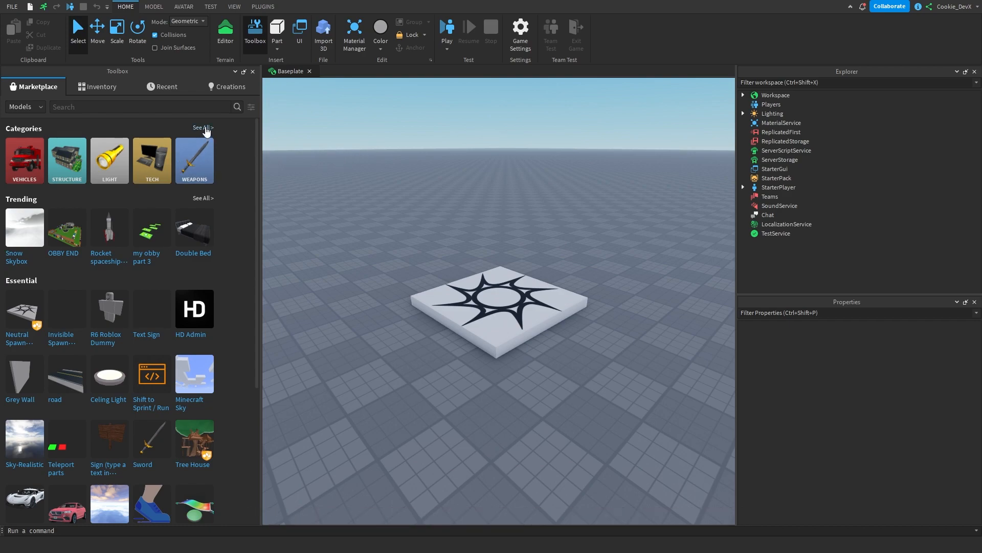
left_click(202, 128)
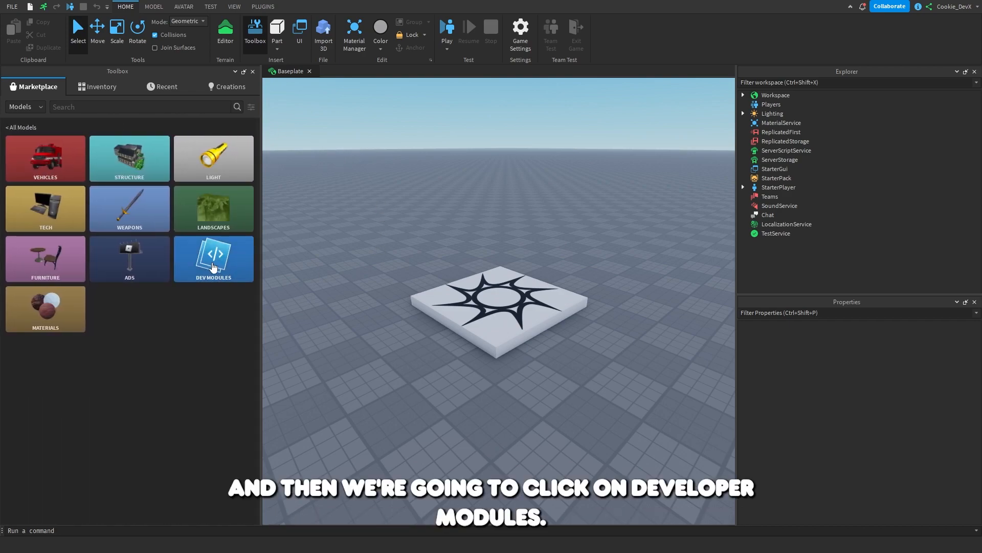
left_click(213, 259)
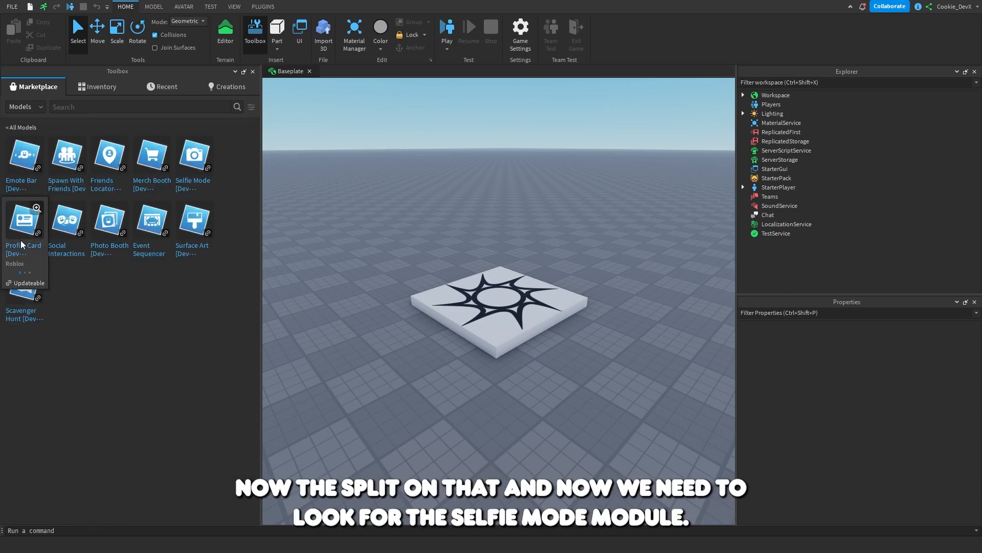
mouse_move(177, 322)
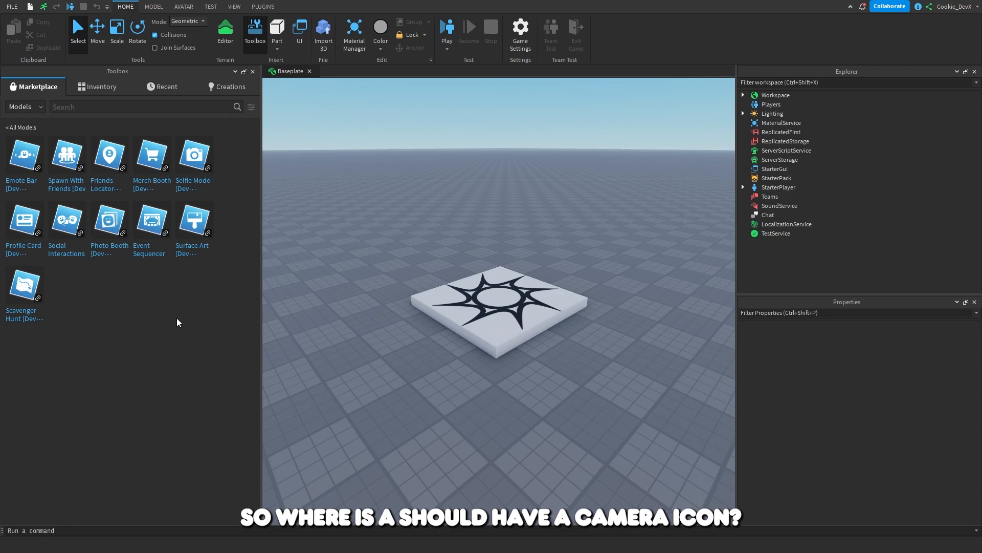
mouse_move(24, 225)
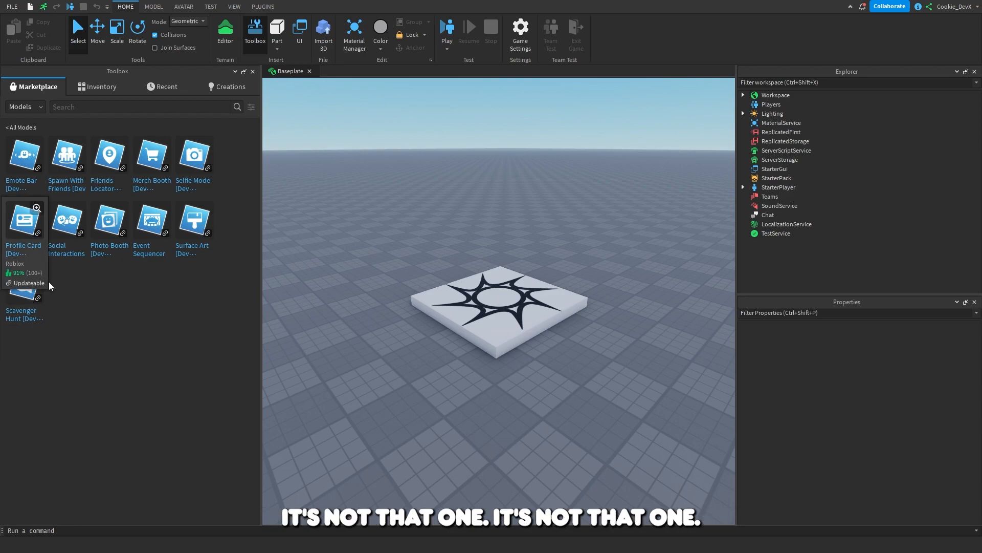
mouse_move(225, 197)
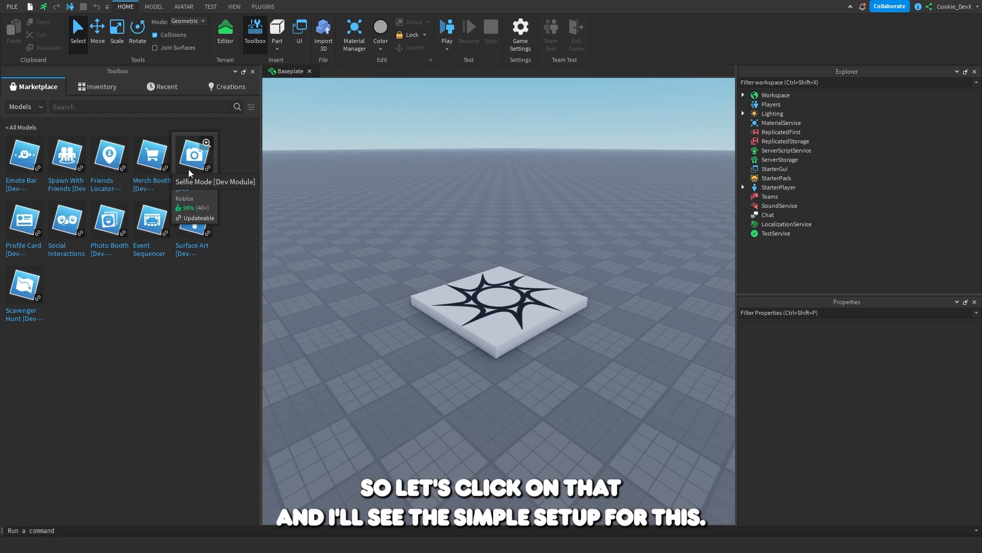
- Insert the Selfie Mode module into ServerScriptService and start publishing the place
left_click(192, 153)
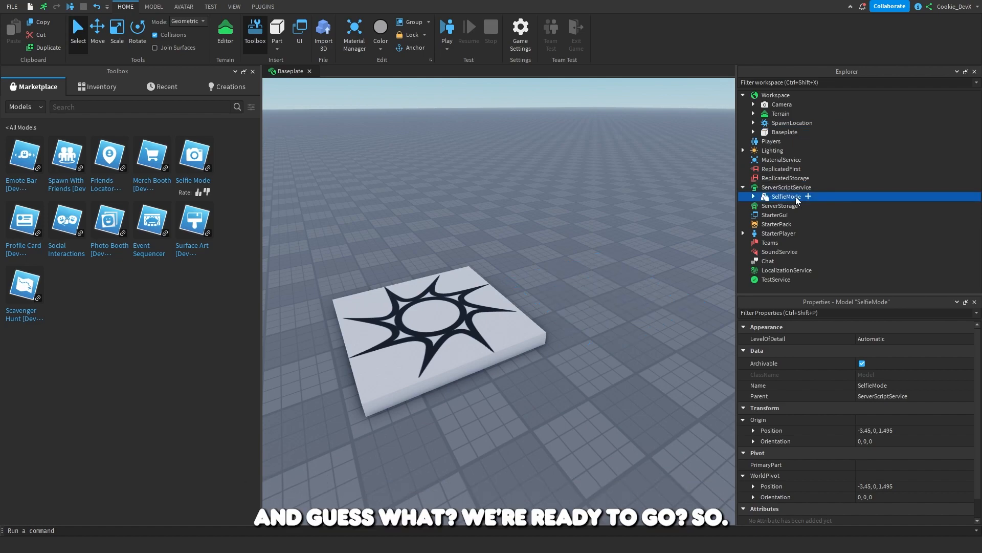
left_click(534, 140)
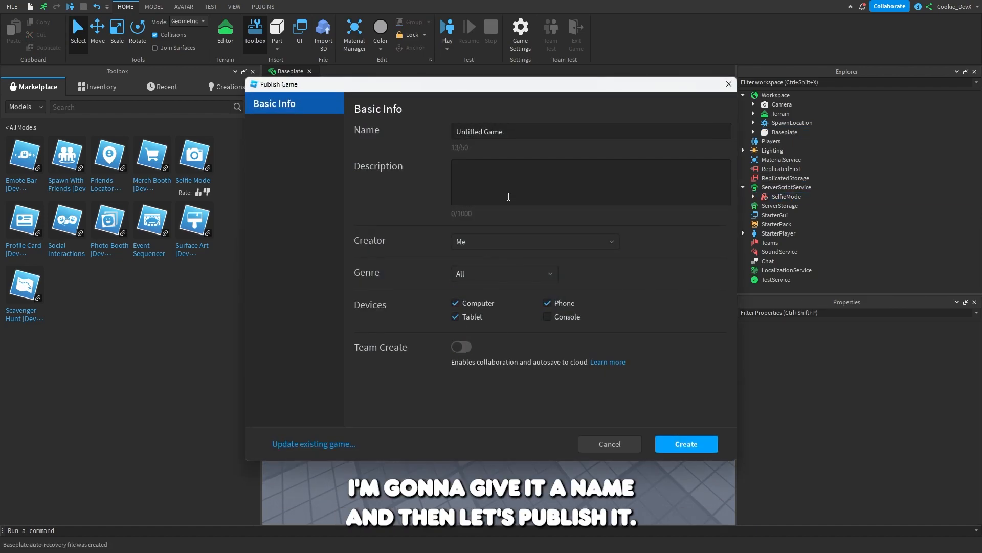
- Publish the place as a new game named 'Selfie Mode' and dismiss the confirmation
type("Selfie Mode")
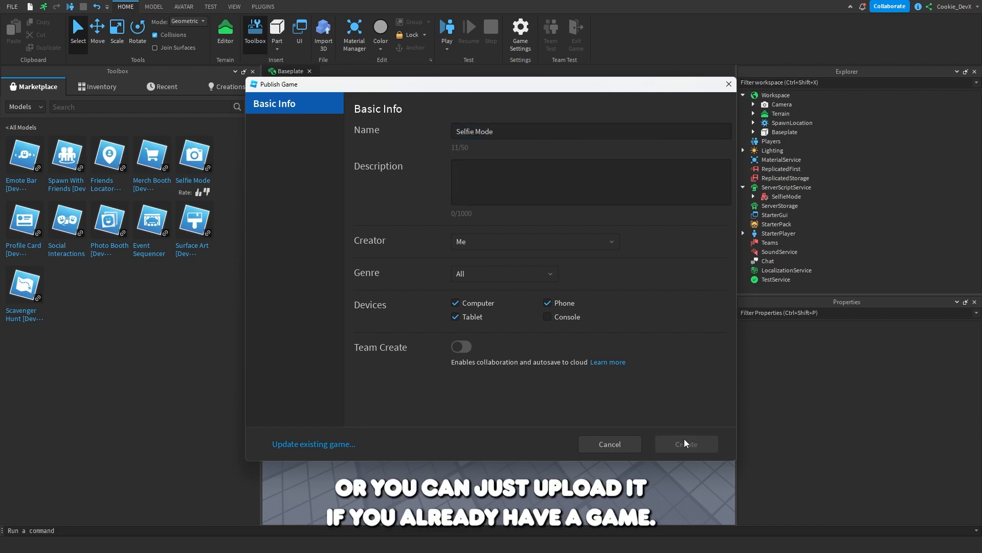
left_click(686, 443)
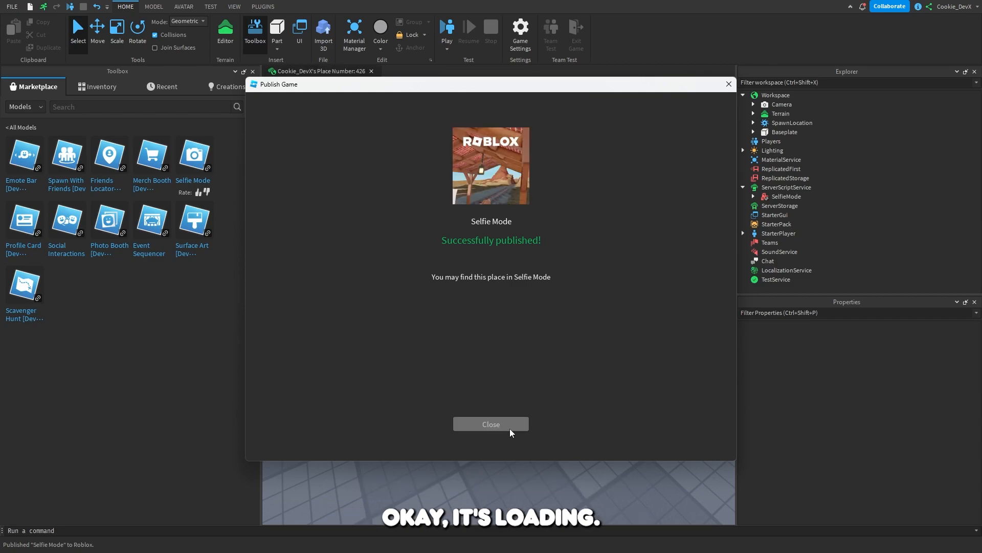
left_click(490, 424)
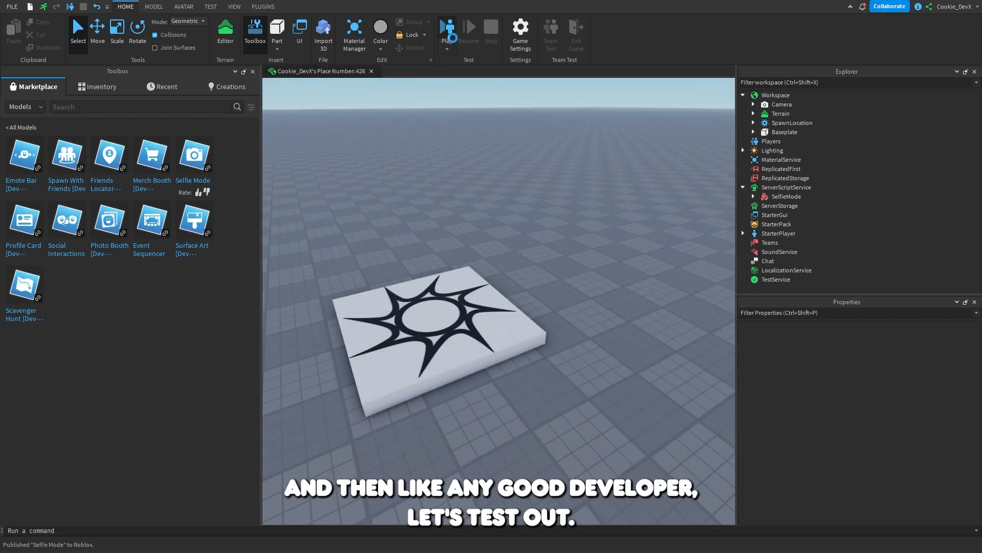
- Run a playtest, close the Developer Console and check photo mode's filters on the avatar
left_click(446, 31)
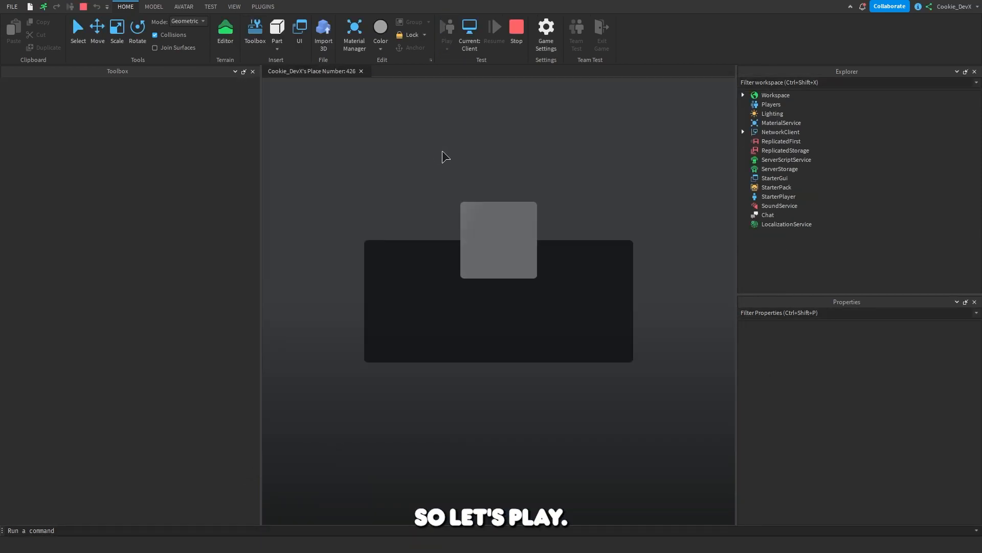
left_click(447, 28)
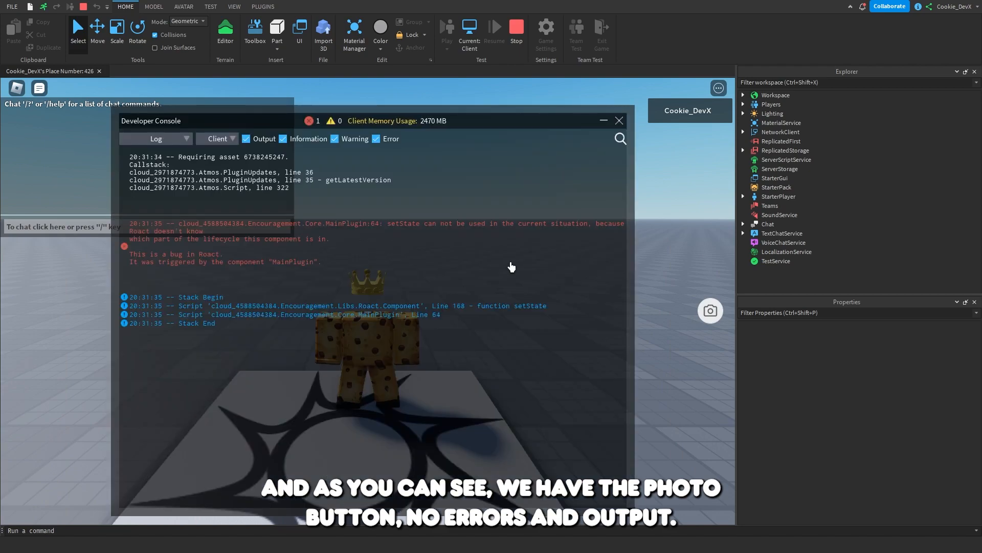
left_click(618, 121)
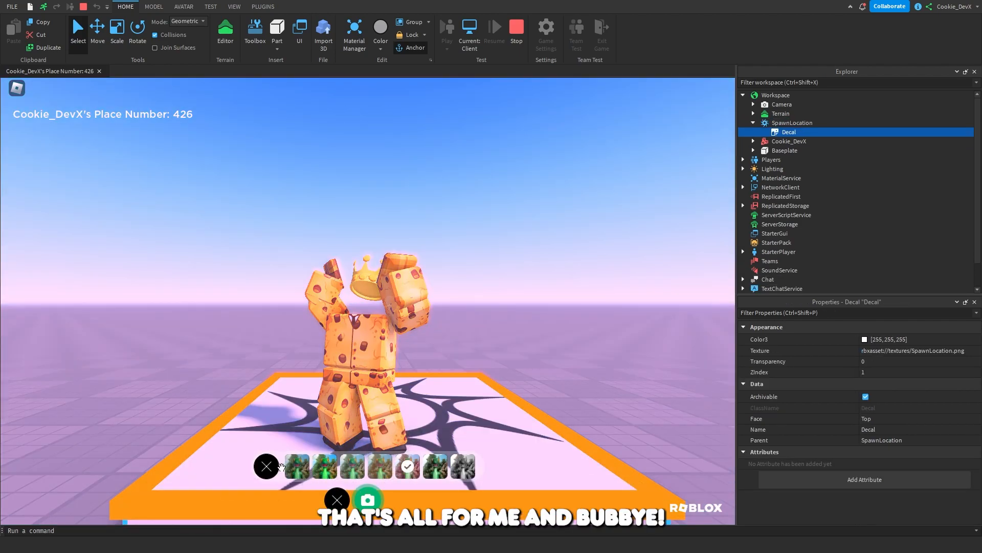
left_click(368, 499)
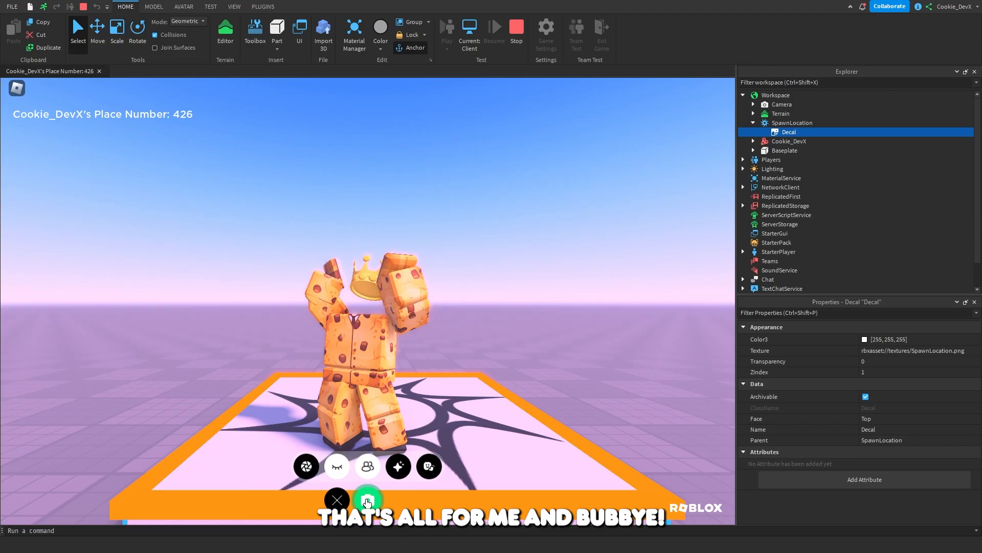